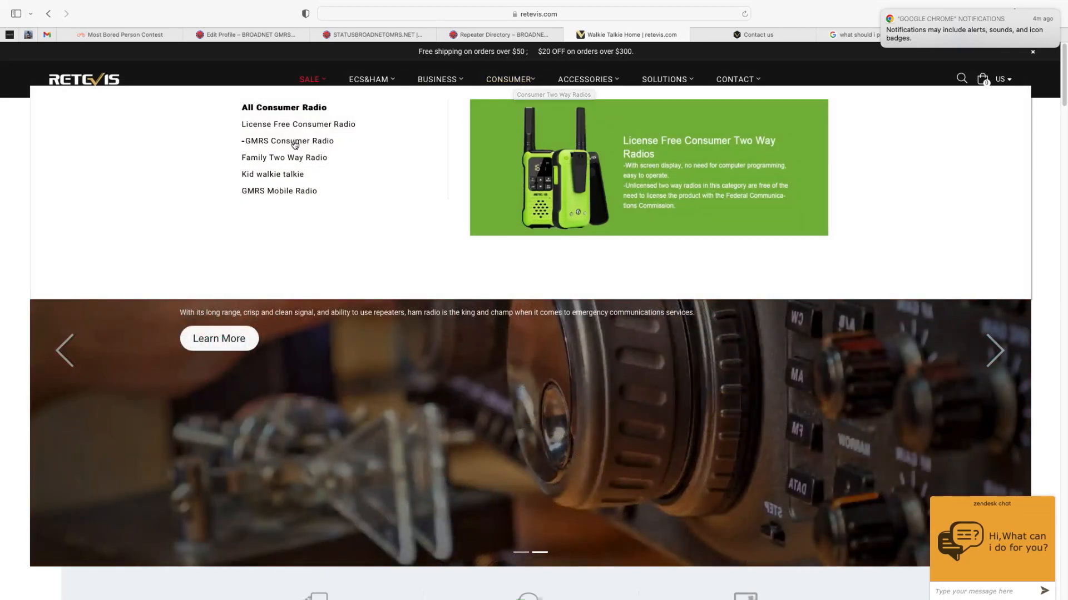
From GMRS Consumer Radio, reach the RT76P product page's SUPPORT section
left_click(290, 142)
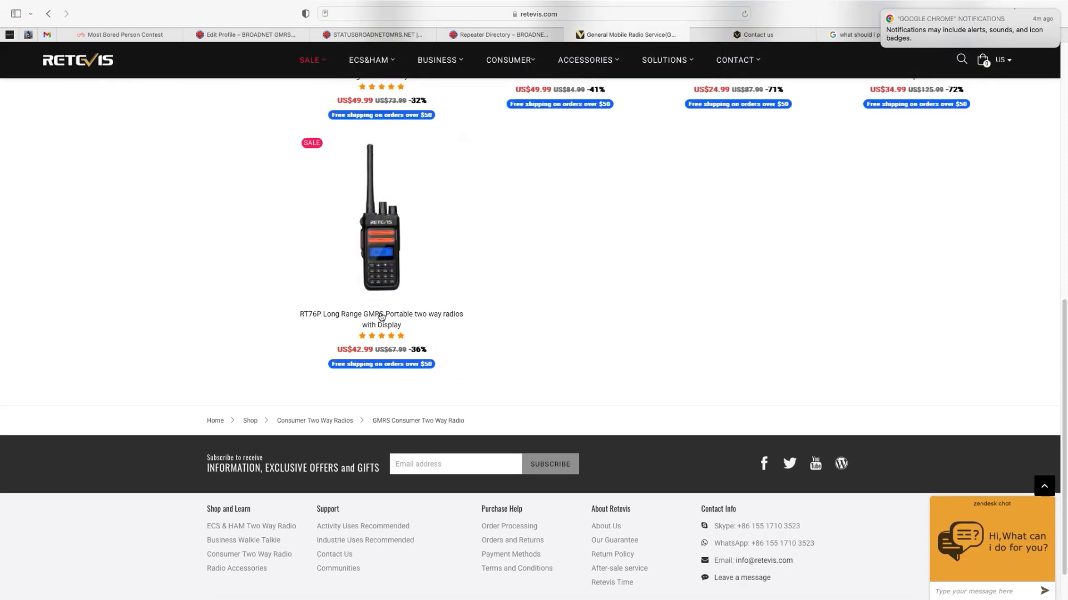
left_click(382, 318)
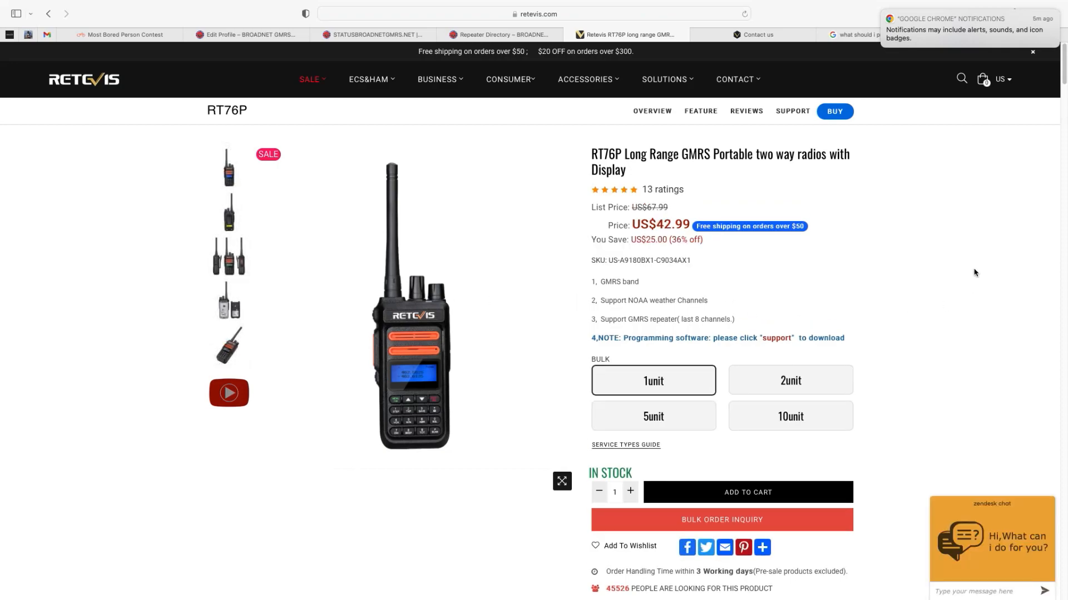
mouse_move(799, 103)
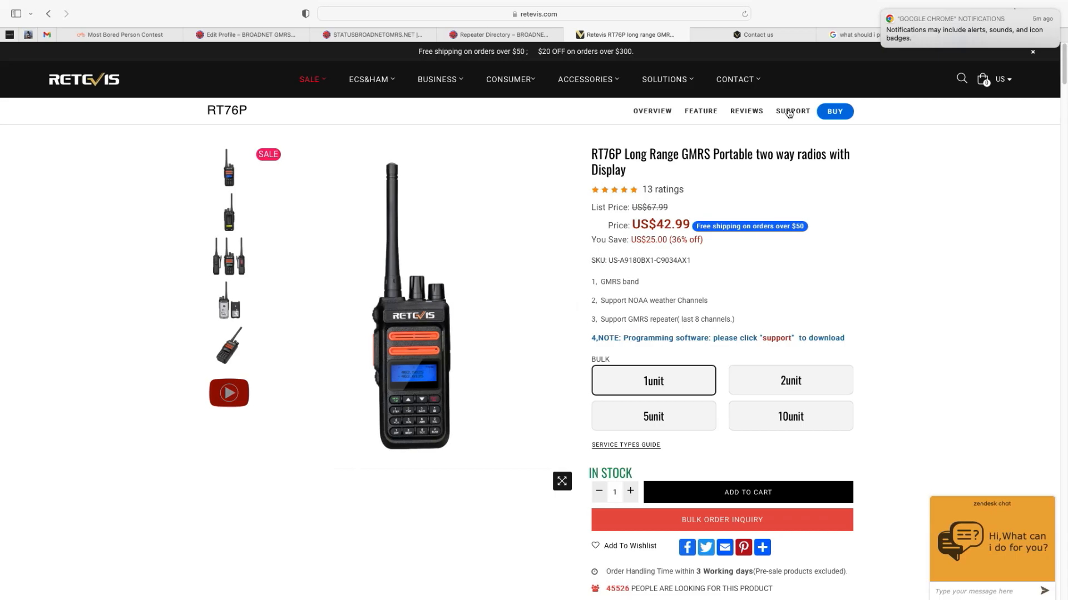
left_click(790, 111)
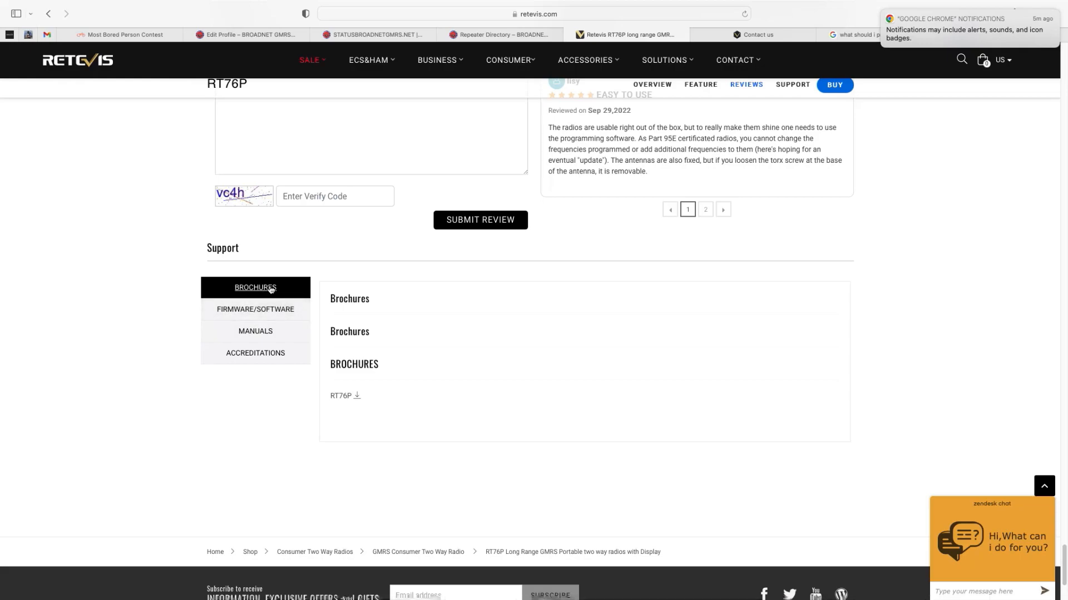
Switch the RT76P support area to FIRMWARE/SOFTWARE downloads
left_click(255, 309)
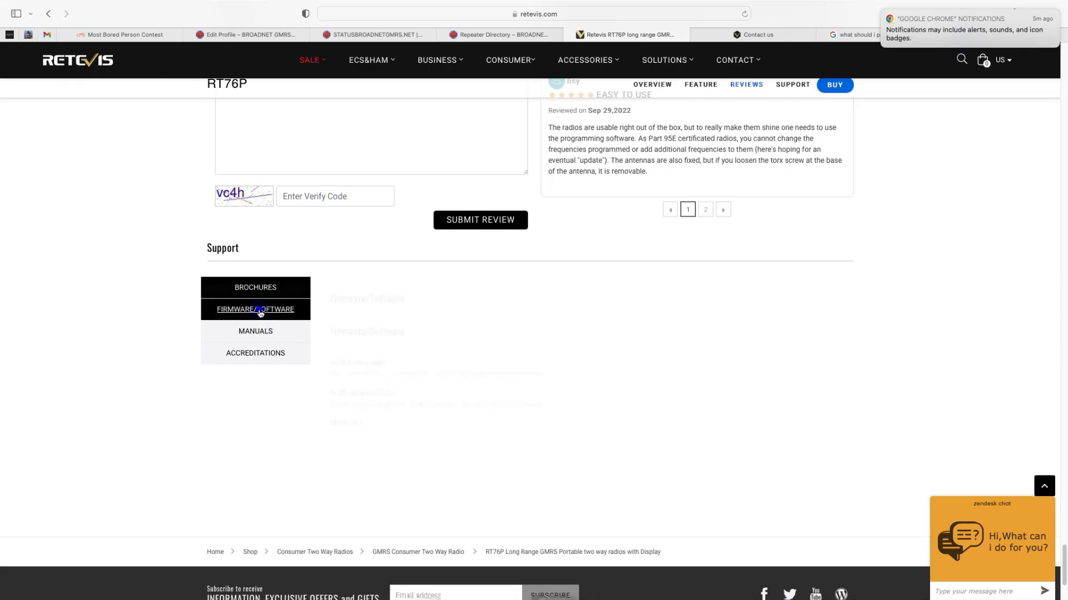
left_click(255, 309)
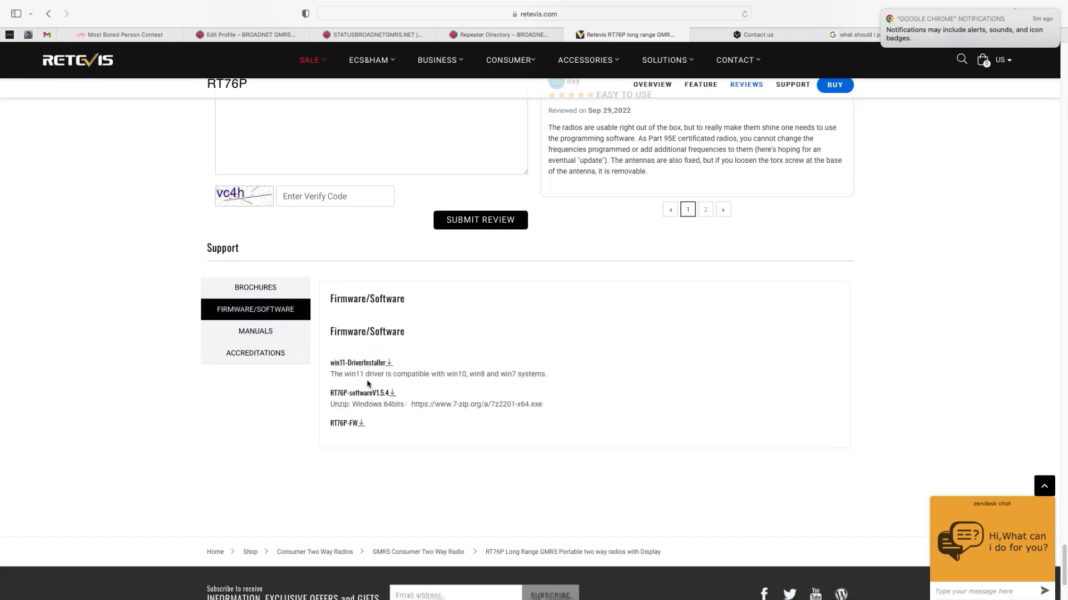
mouse_move(360, 362)
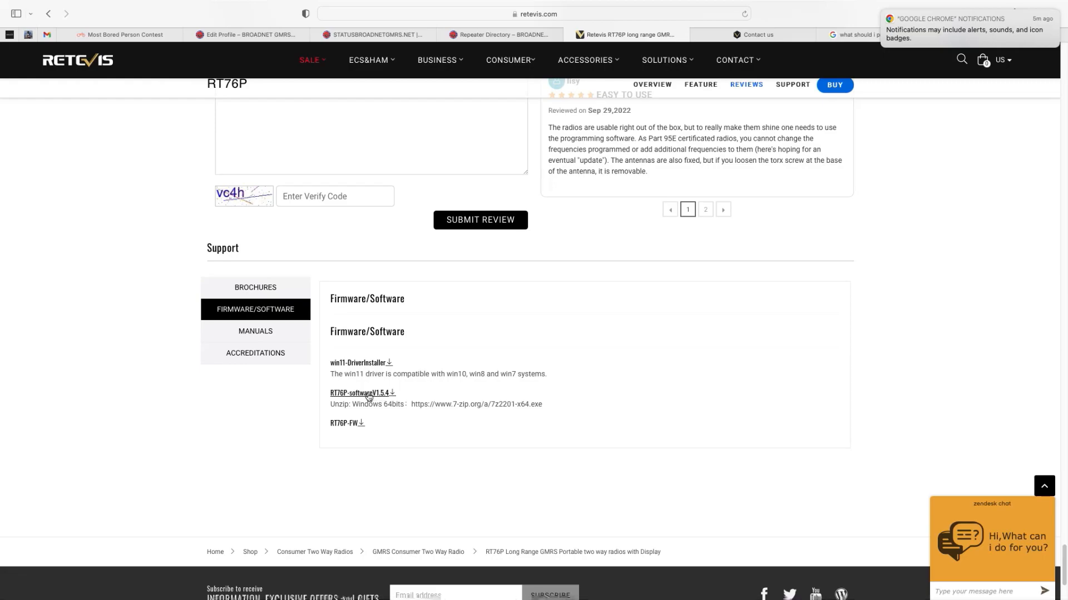
mouse_move(356, 427)
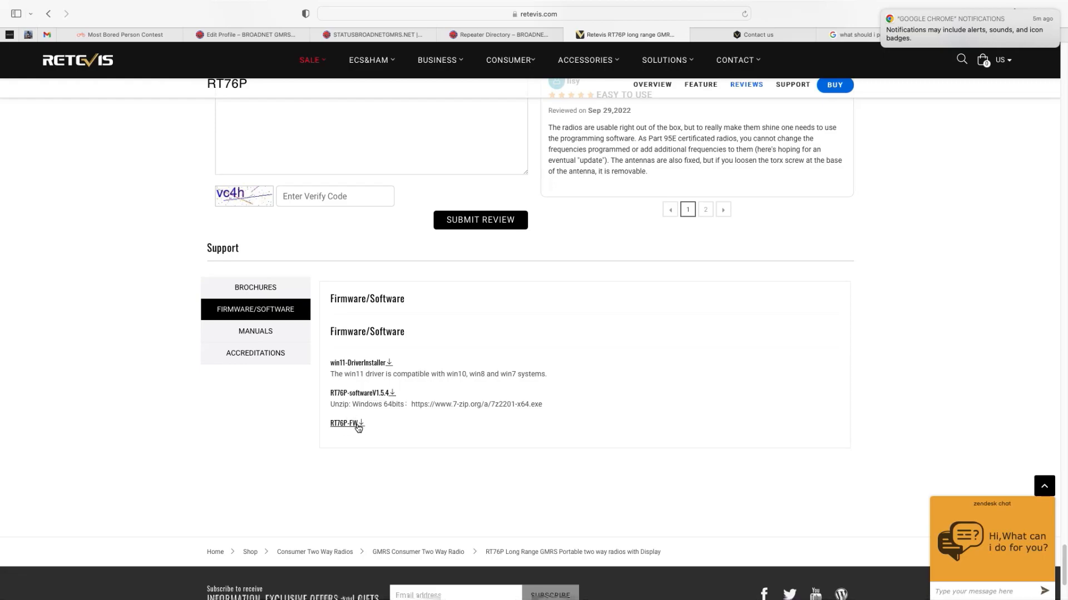
Download the RT76P-FW firmware file until it reaches 100%
left_click(343, 424)
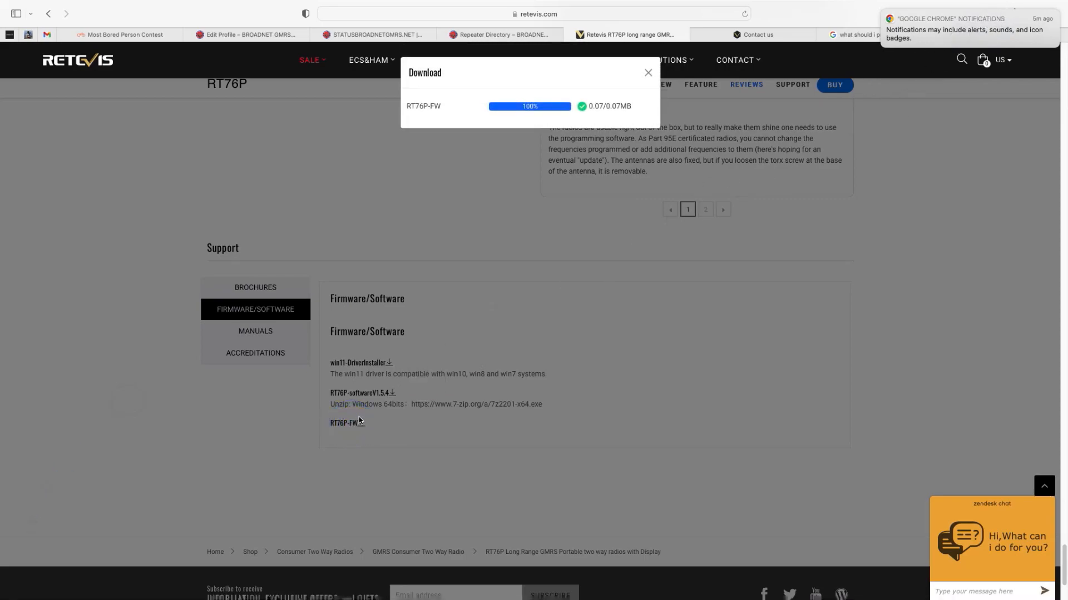
left_click(348, 423)
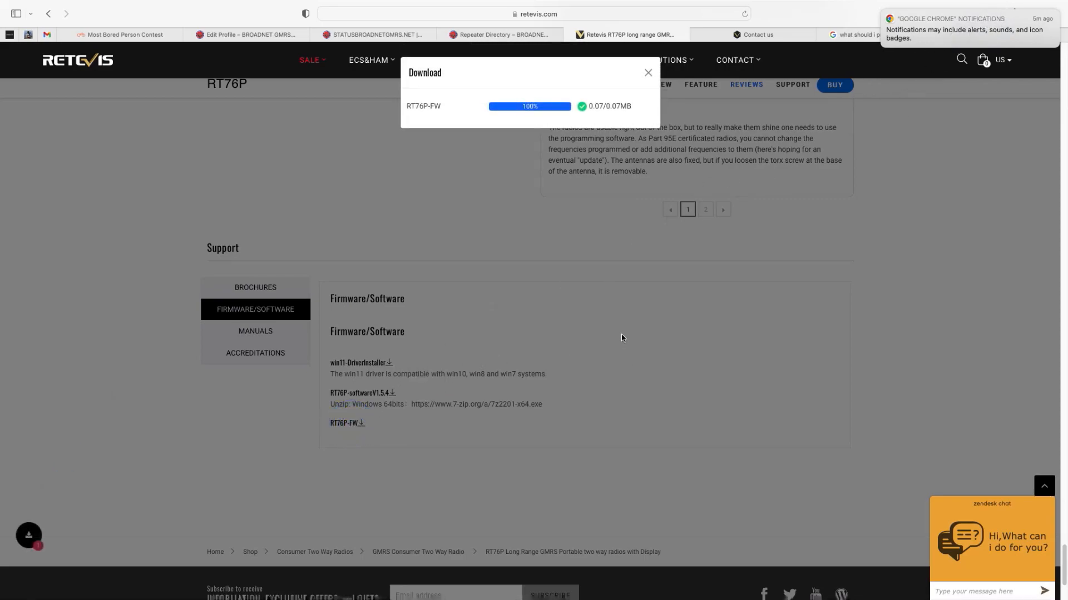
mouse_move(614, 338)
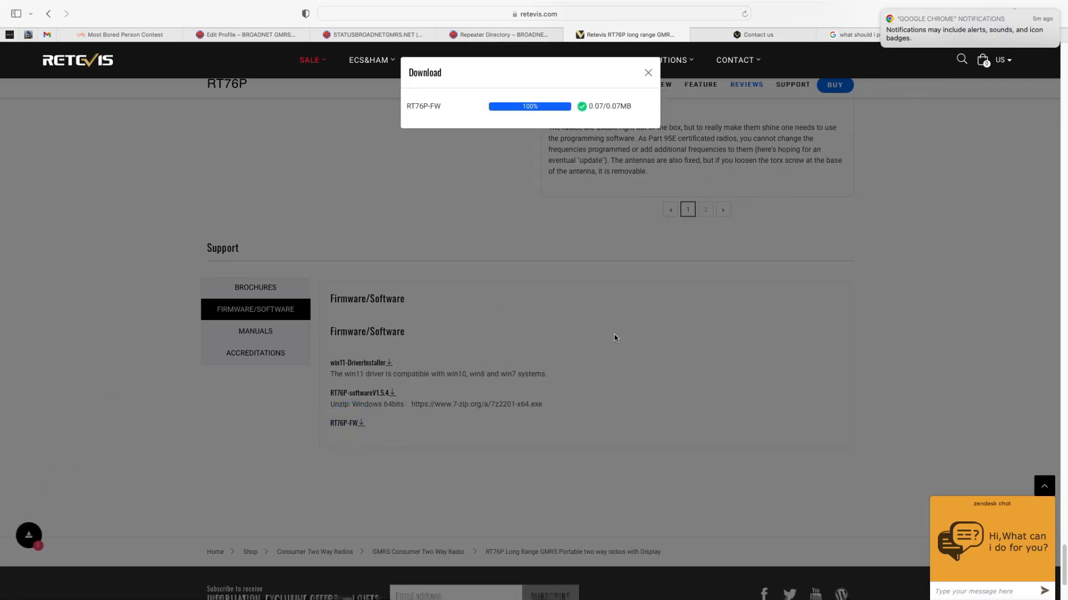
mouse_move(611, 337)
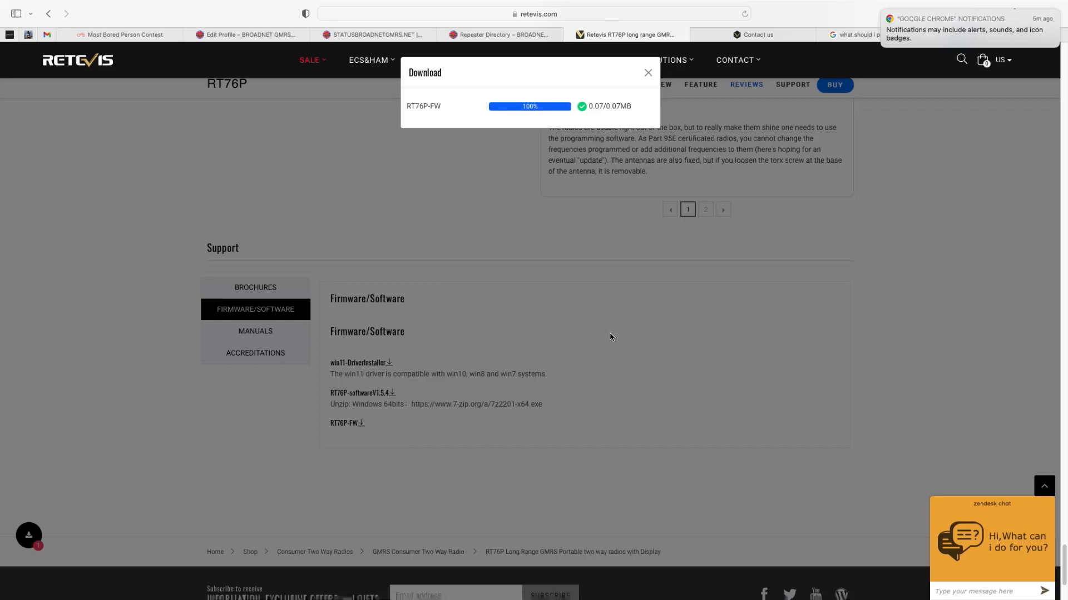
mouse_move(608, 336)
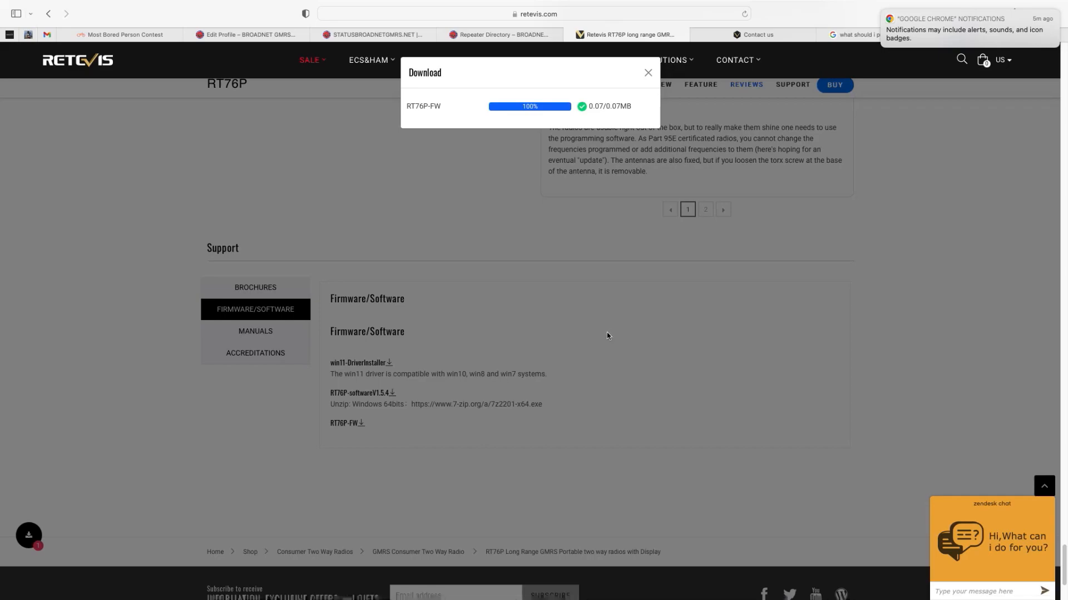
mouse_move(603, 334)
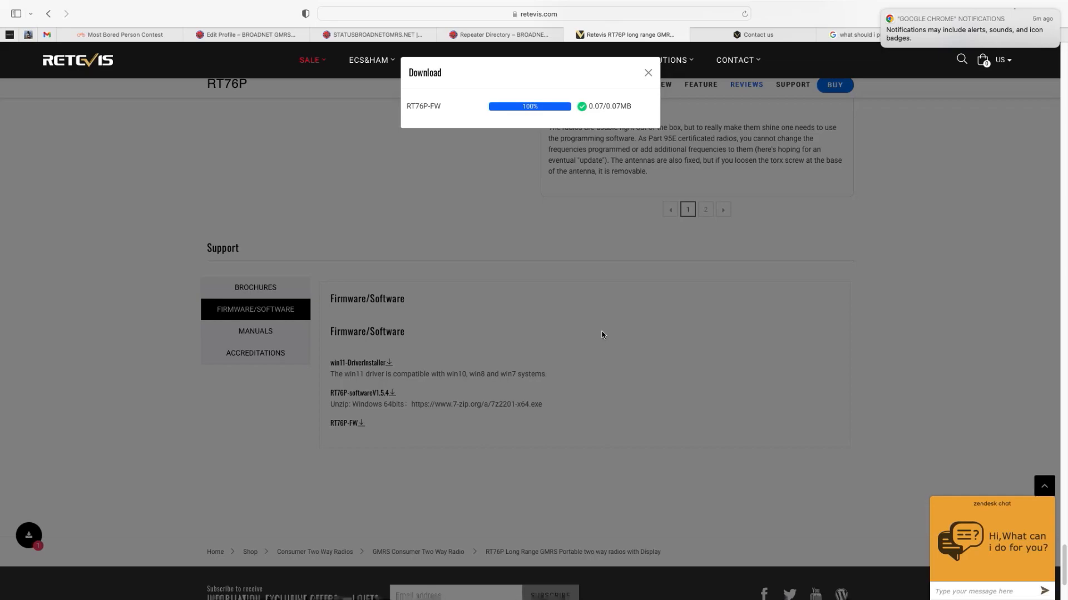
mouse_move(468, 168)
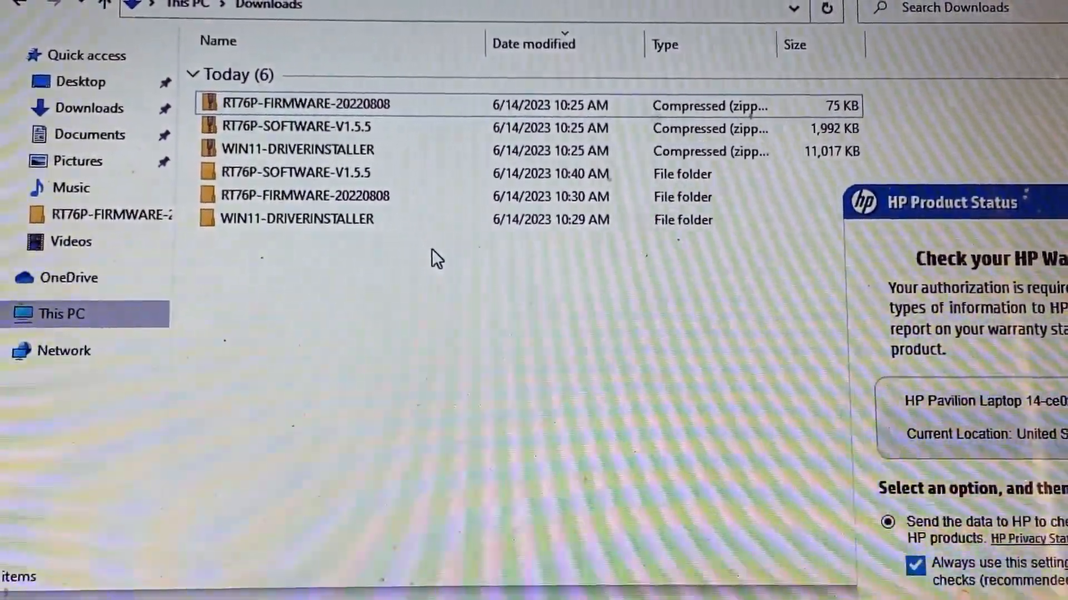
In Downloads, view the Extract All options for the RT76P firmware zip, then dismiss them
left_click(295, 219)
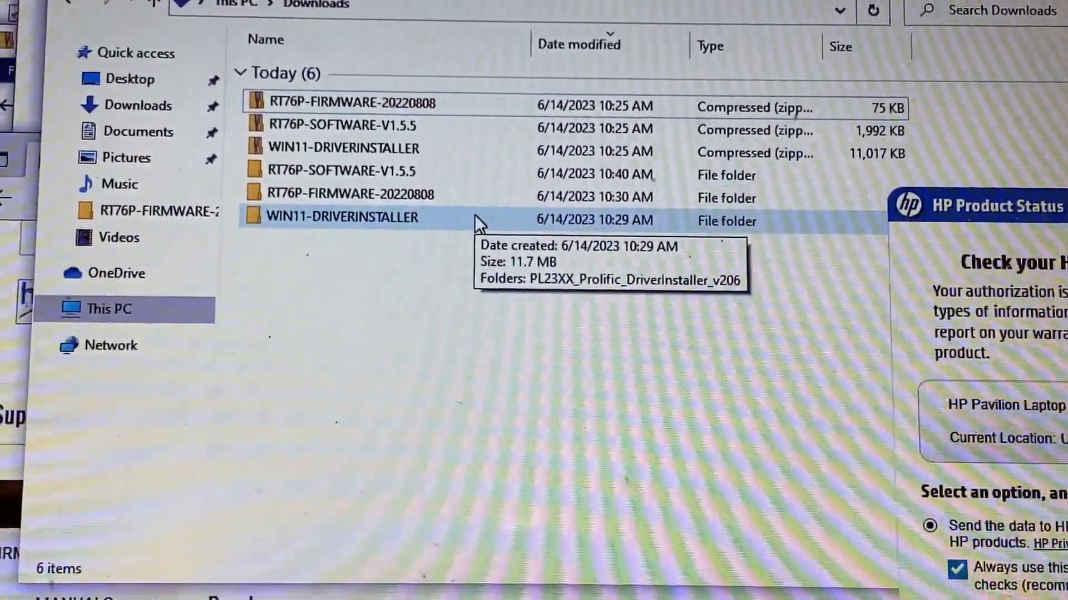
left_click(398, 193)
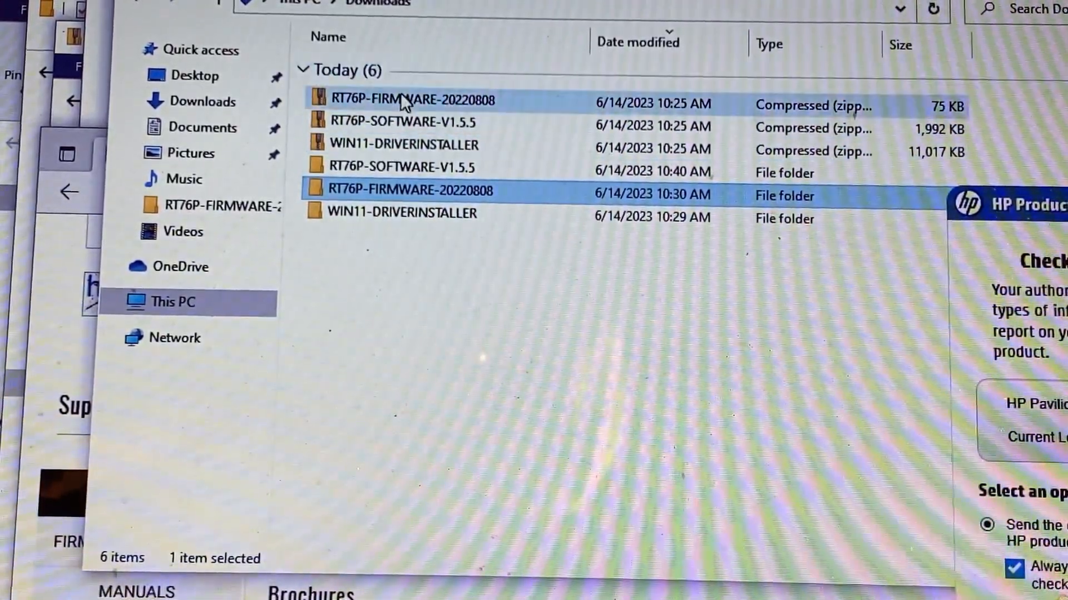
right_click(401, 102)
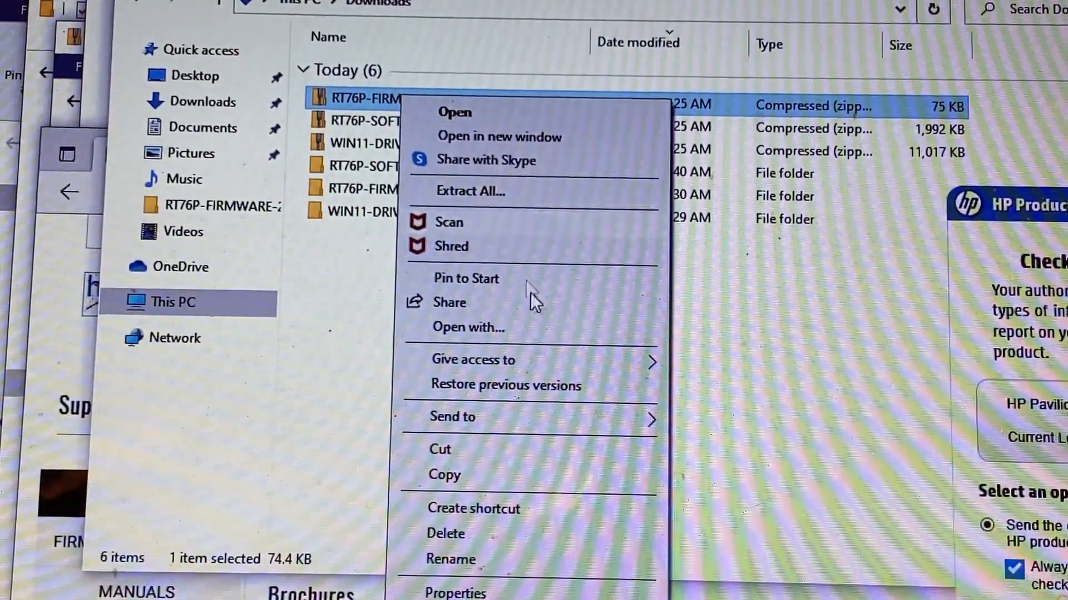
mouse_move(490, 198)
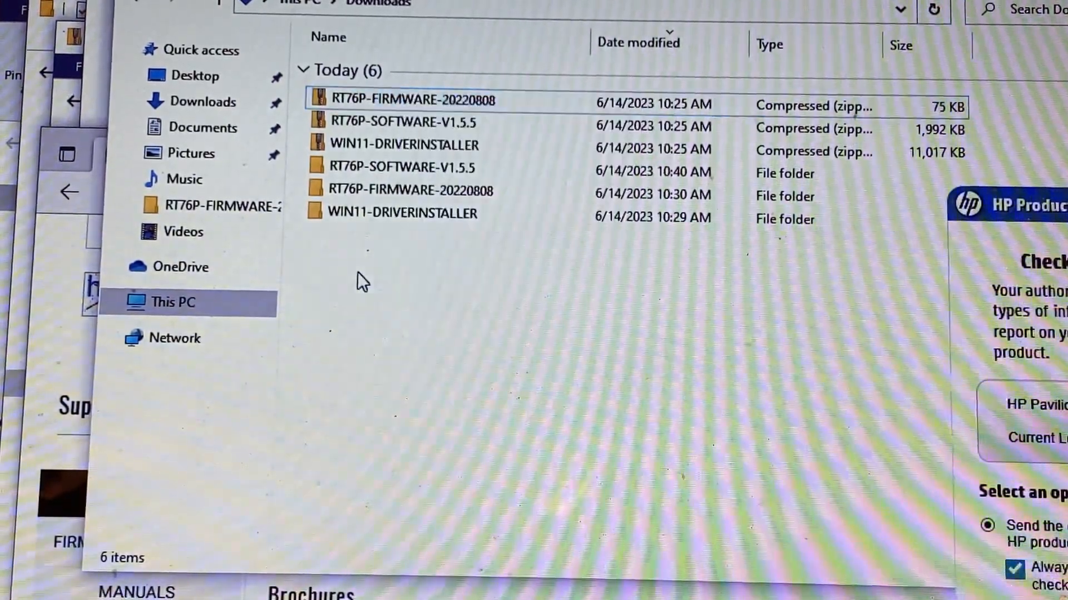
left_click(400, 217)
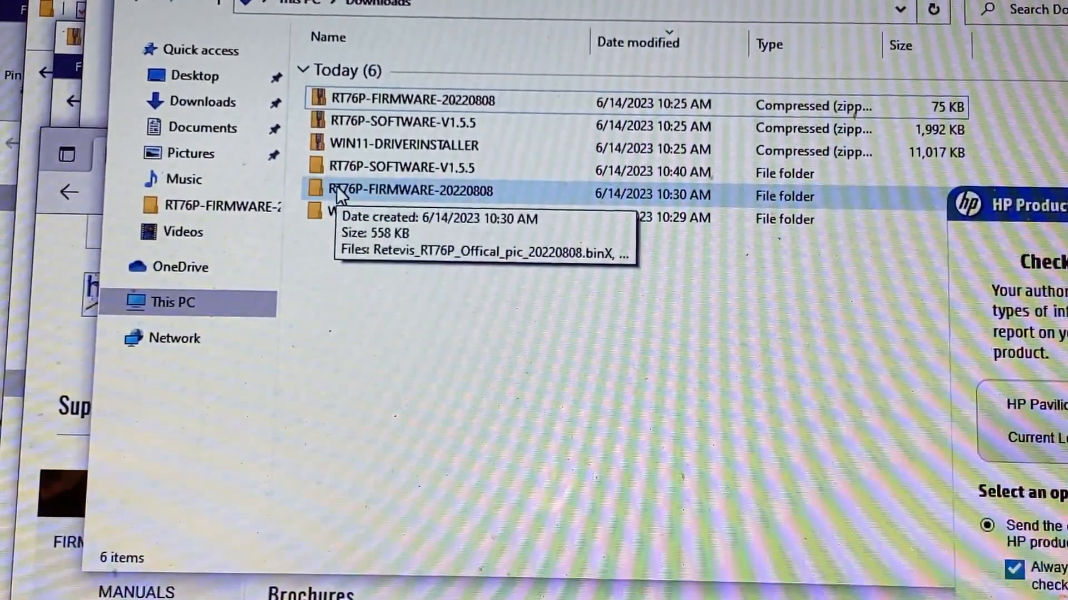
Enter the RT76P-FIRMWARE-20220808 folder and decline the HP warranty data request
double_click(404, 190)
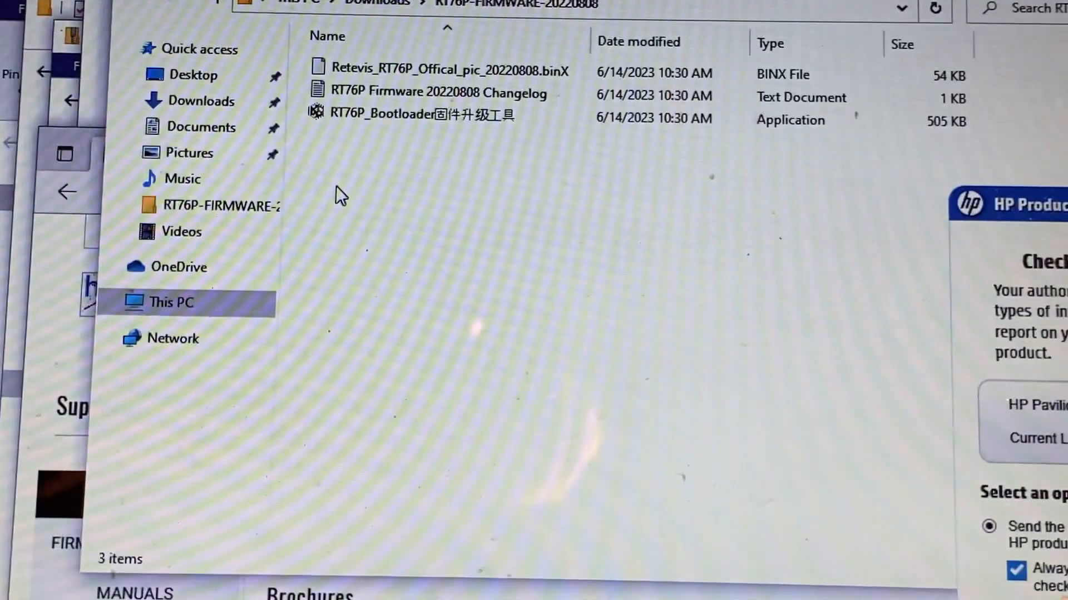
mouse_move(443, 132)
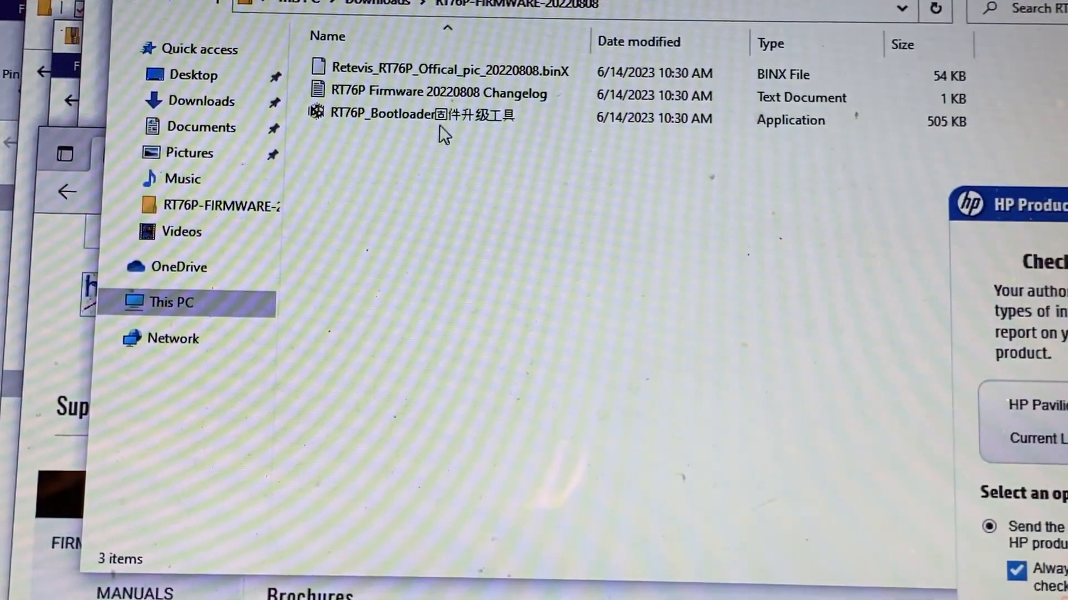
left_click(423, 115)
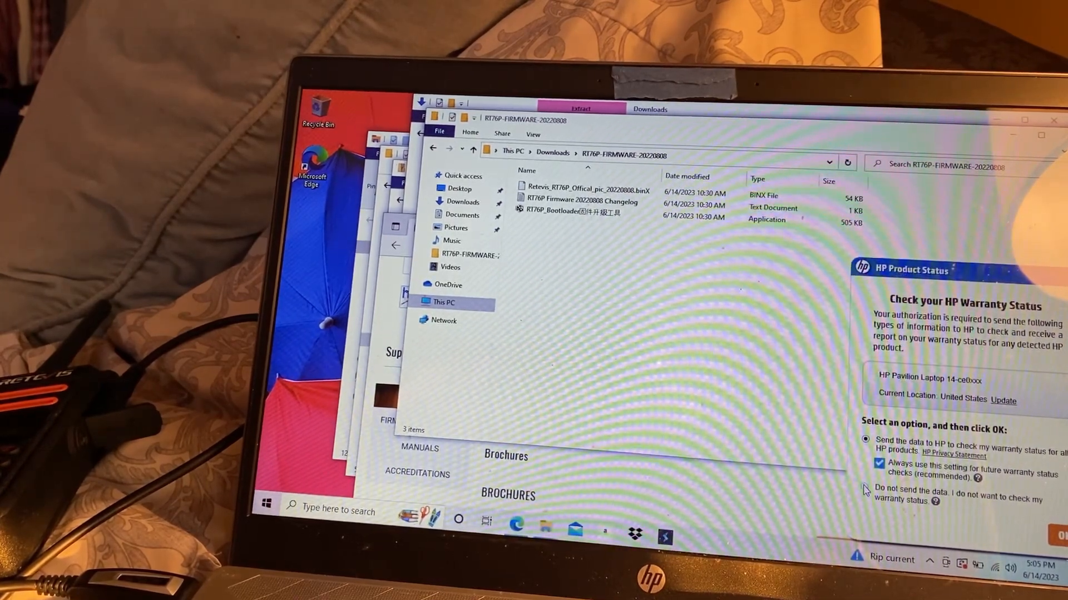
left_click(865, 487)
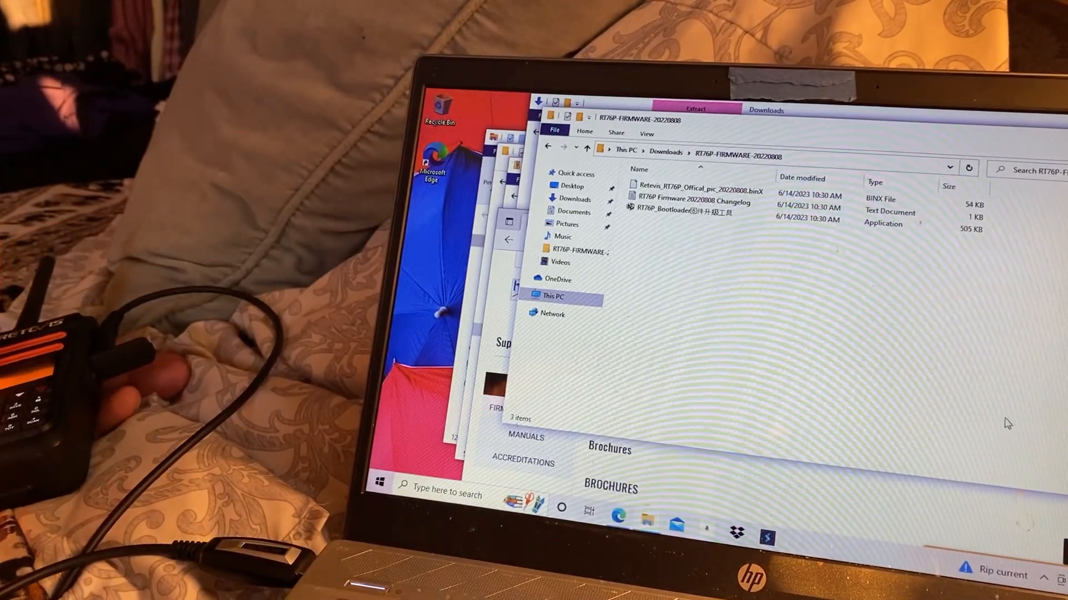
left_click(680, 218)
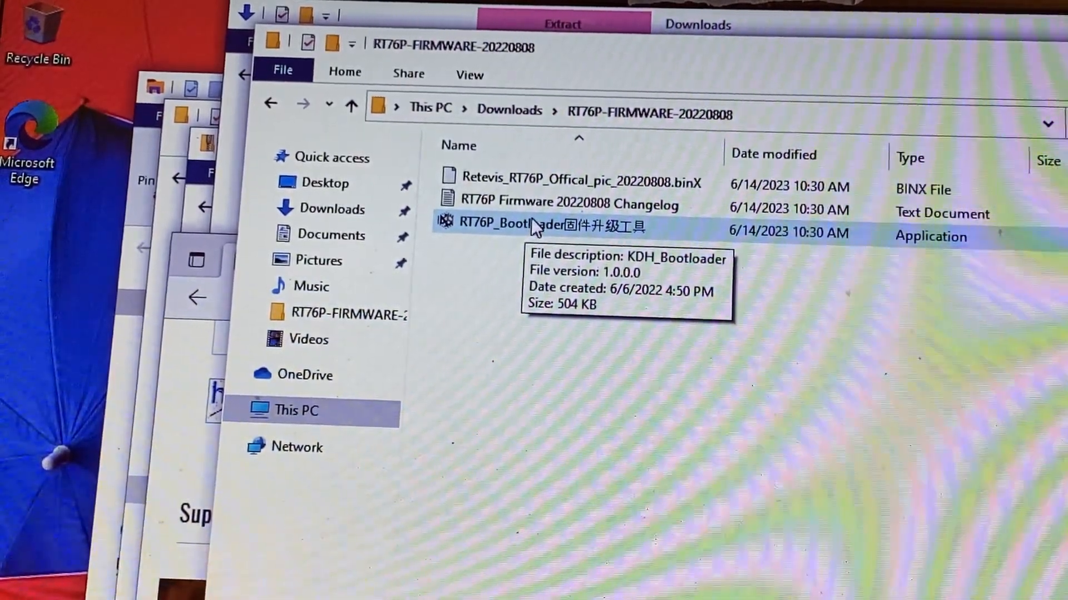
Launch RT76P_Bootloader and load Retevis_RT76P_Offical_pic_20220808.binX as the firmware path
left_click(539, 226)
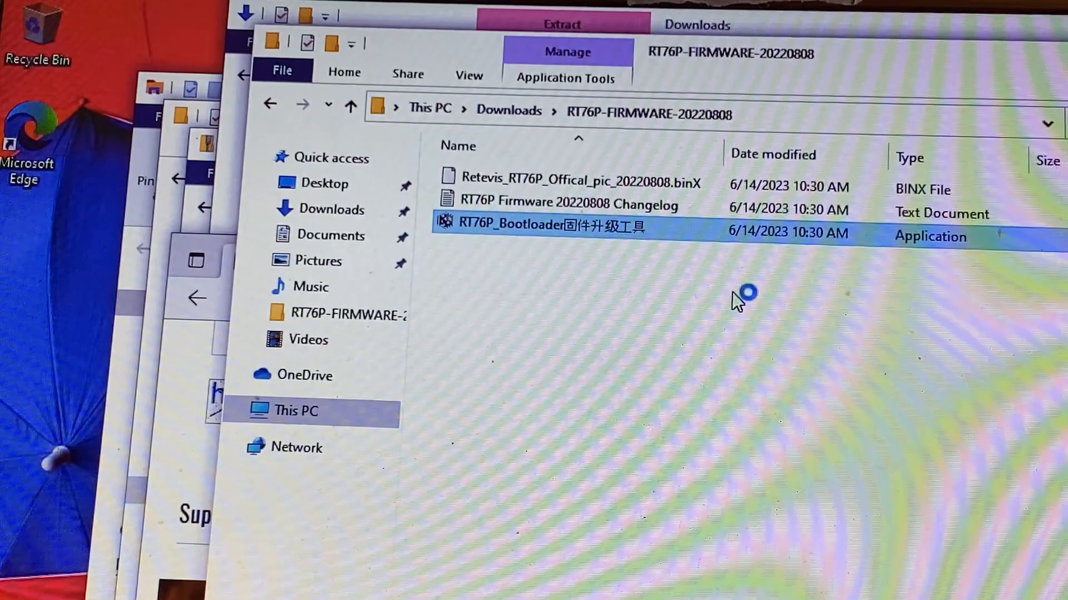
double_click(547, 224)
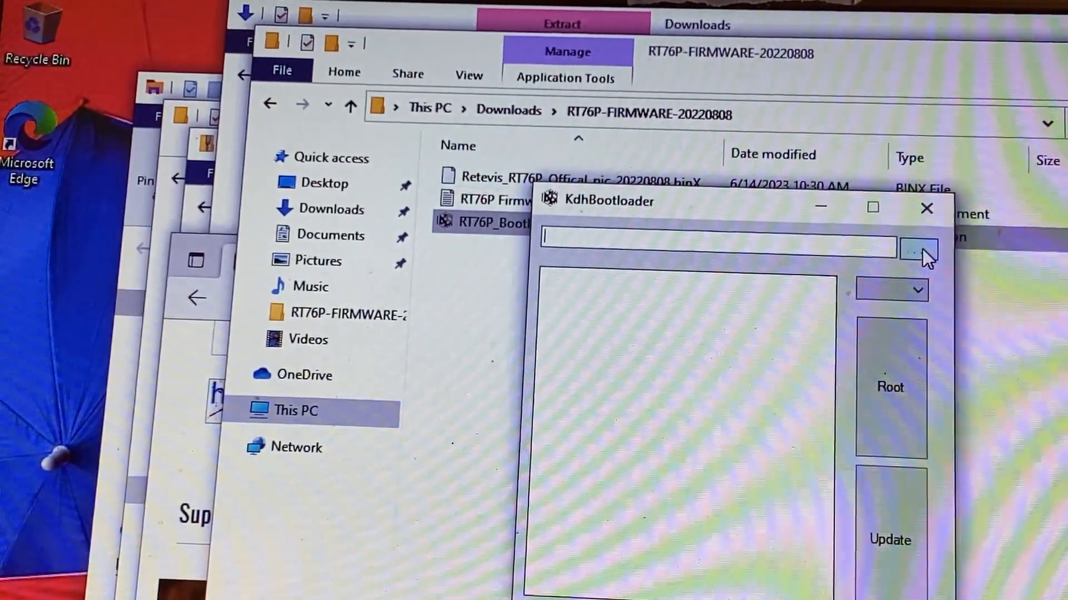
left_click(918, 248)
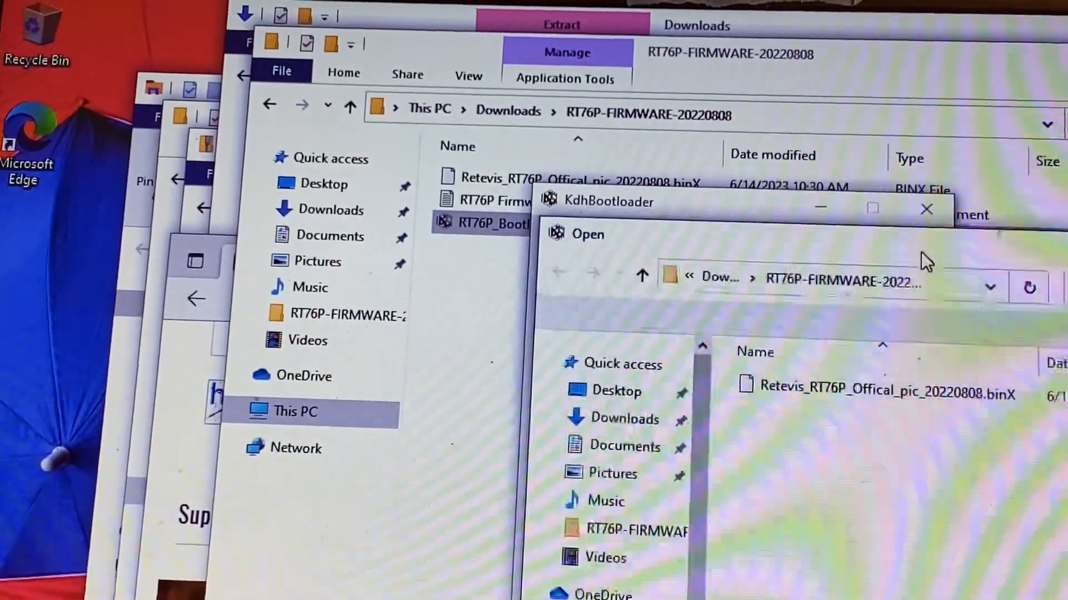
left_click(872, 387)
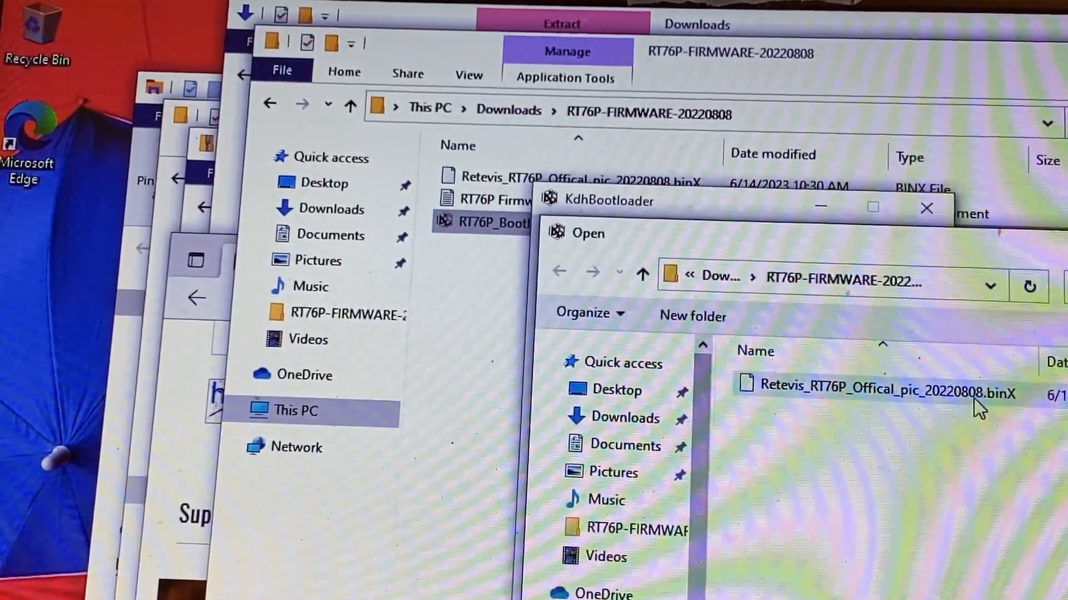
left_click(872, 393)
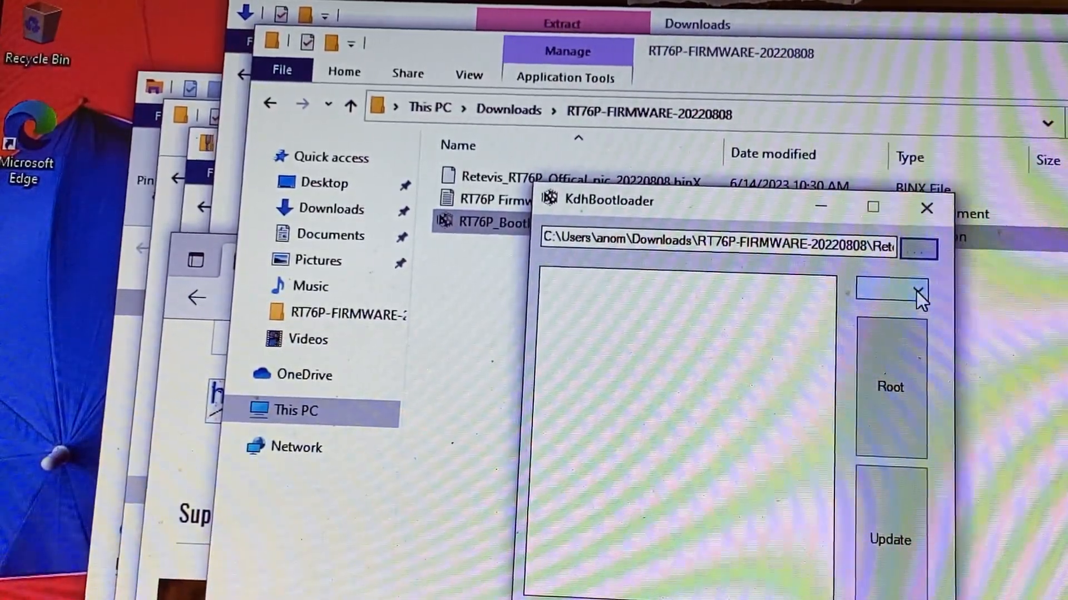
Choose COM3 as the serial port for the radio
left_click(917, 294)
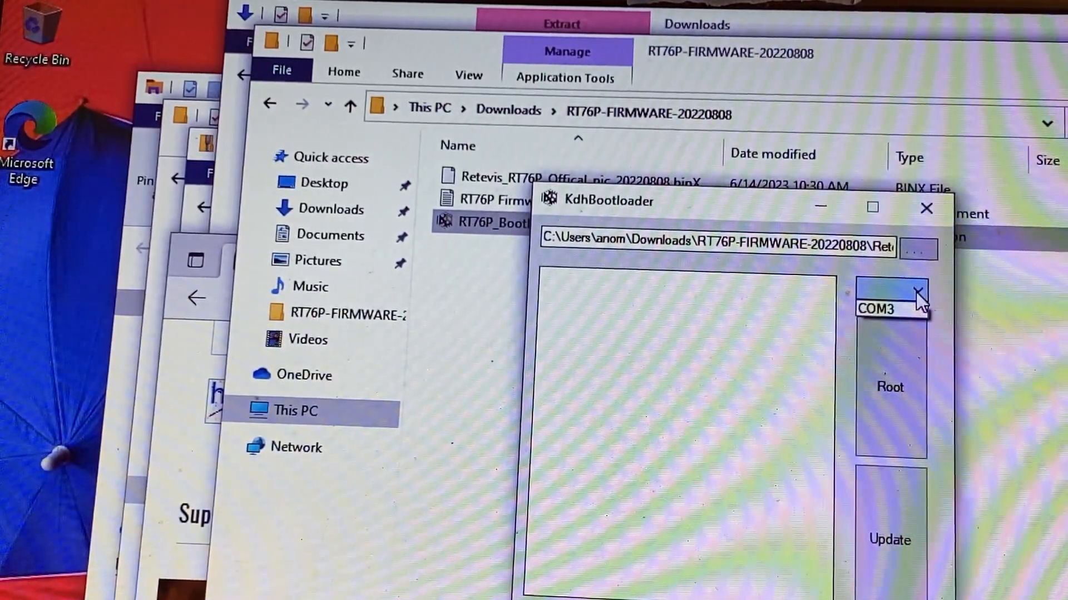
left_click(888, 309)
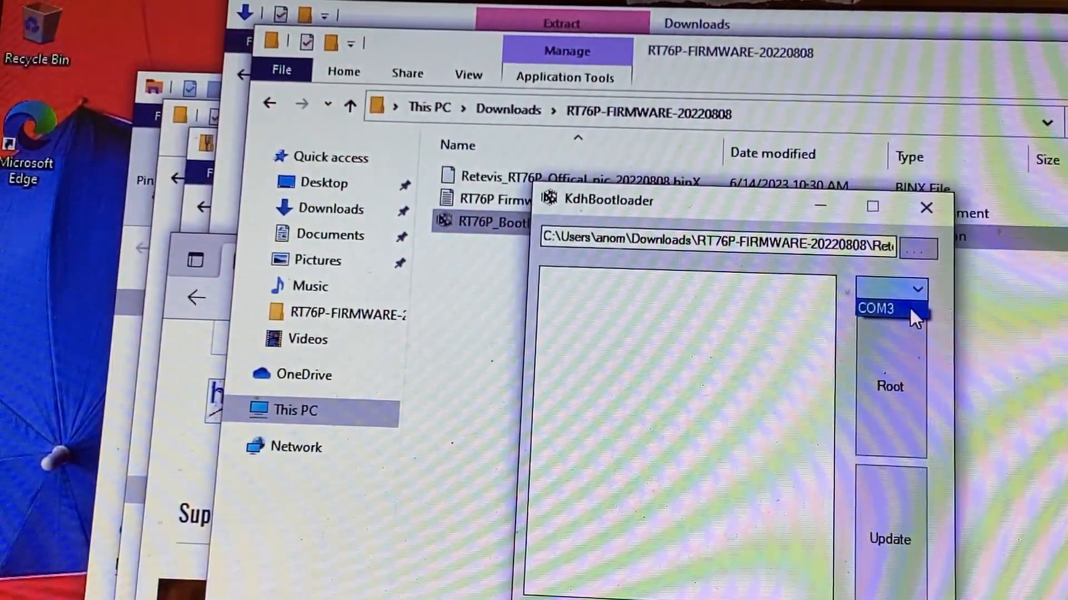
left_click(877, 308)
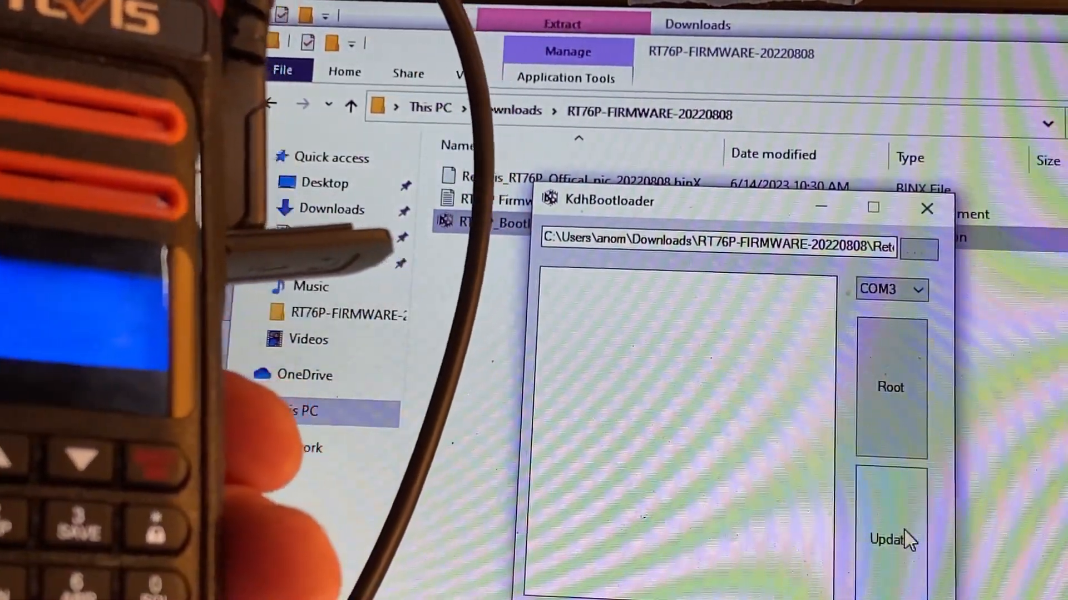
Run Update until the log shows HandShake Success, Progress 100%, Complete, then close the tool
left_click(889, 540)
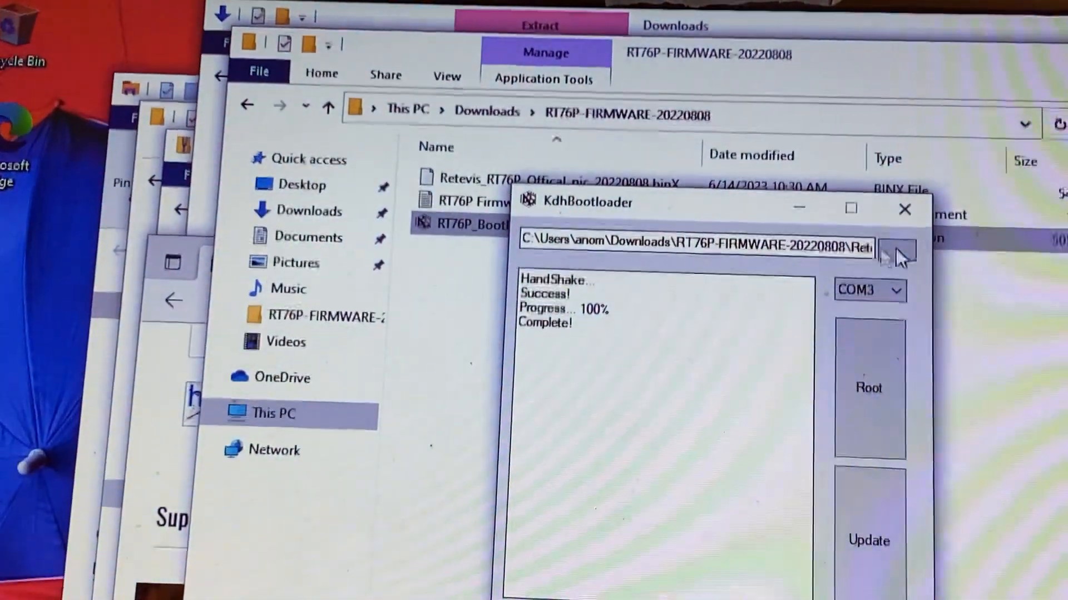
left_click(904, 209)
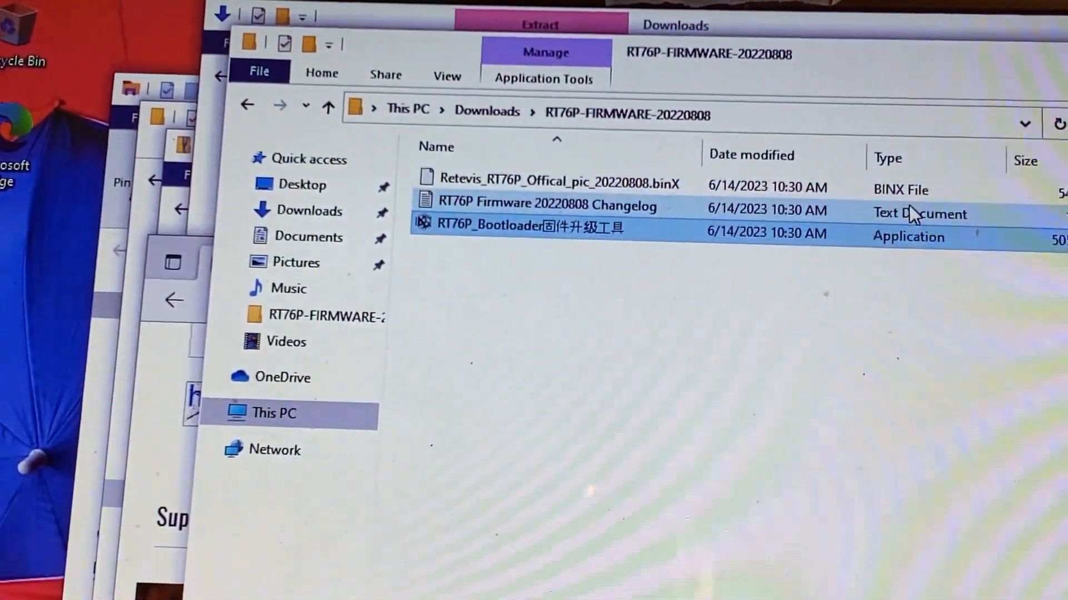